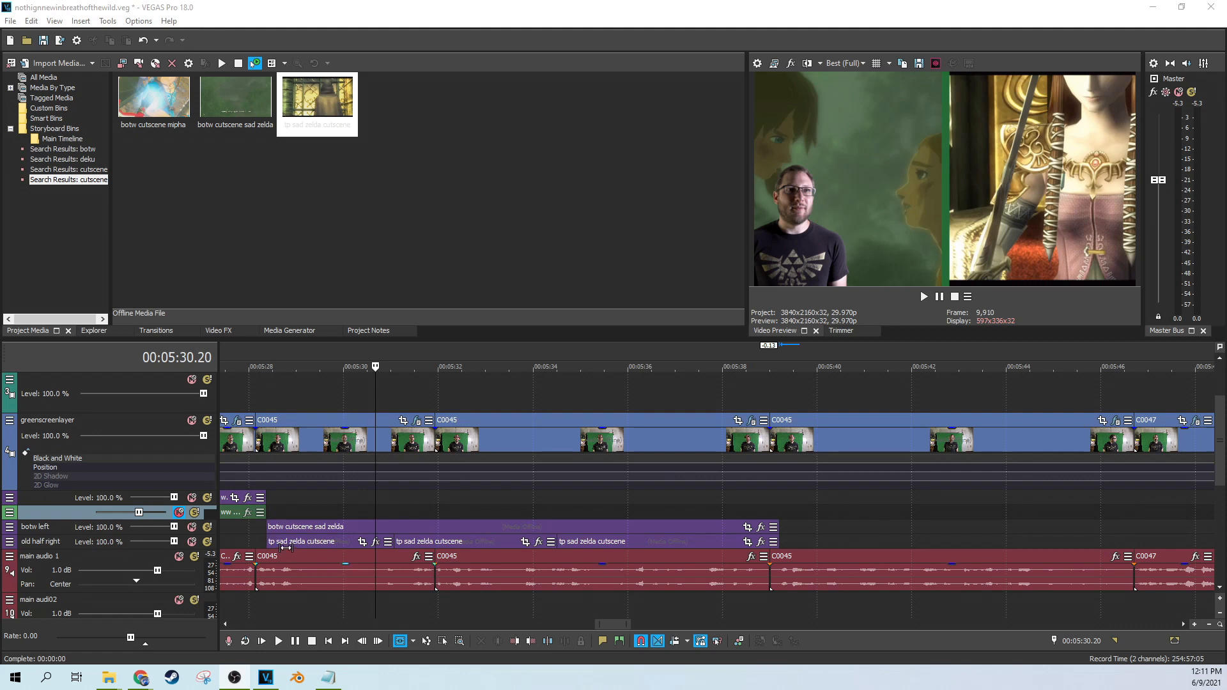
{"action": "mouse_move", "coordinate": [320, 523]}
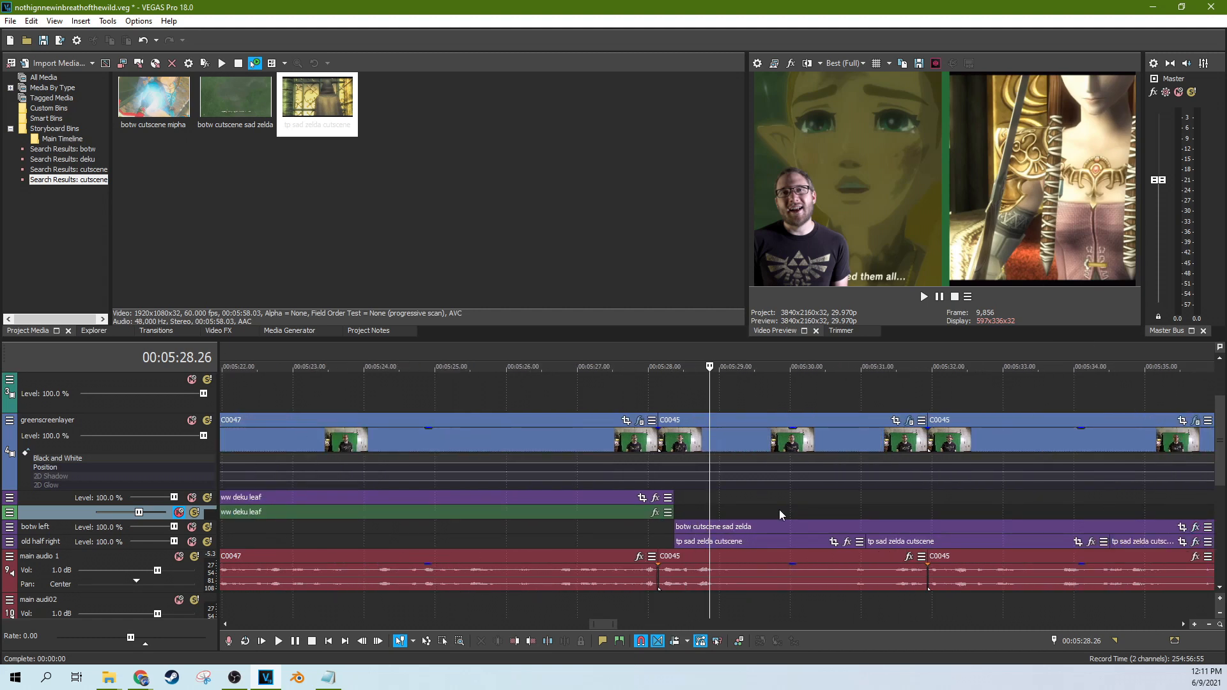
{"action": "mouse_move", "coordinate": [750, 555]}
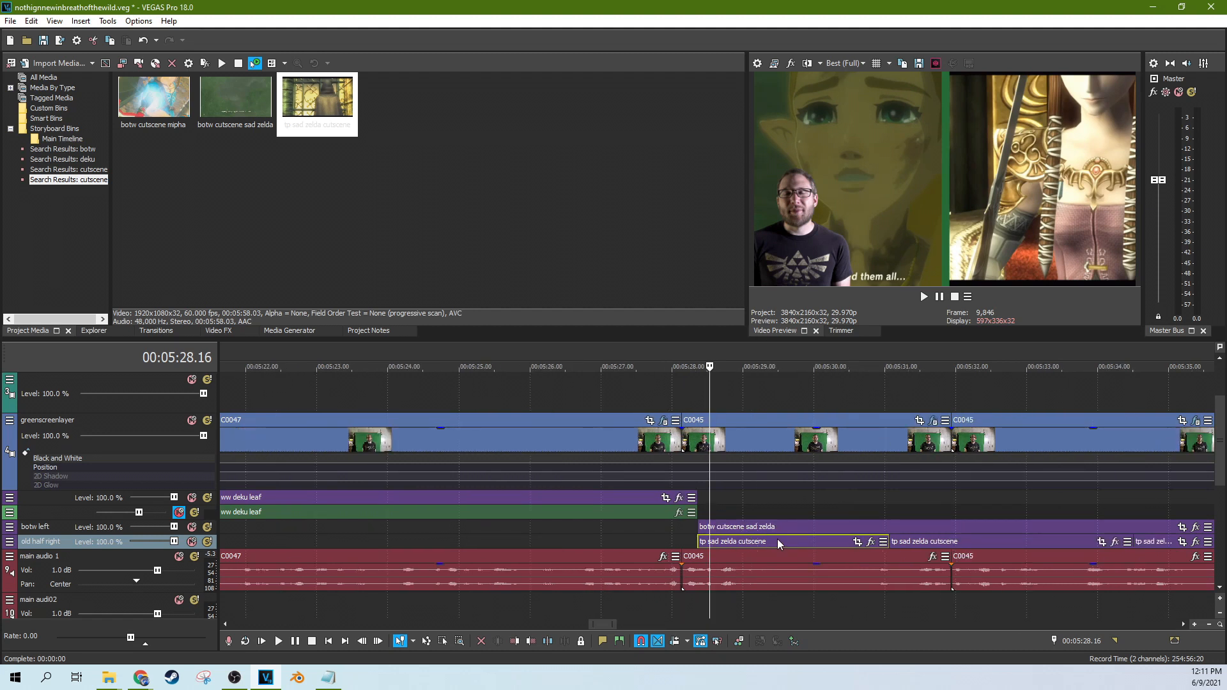
{"action": "mouse_move", "coordinate": [822, 544]}
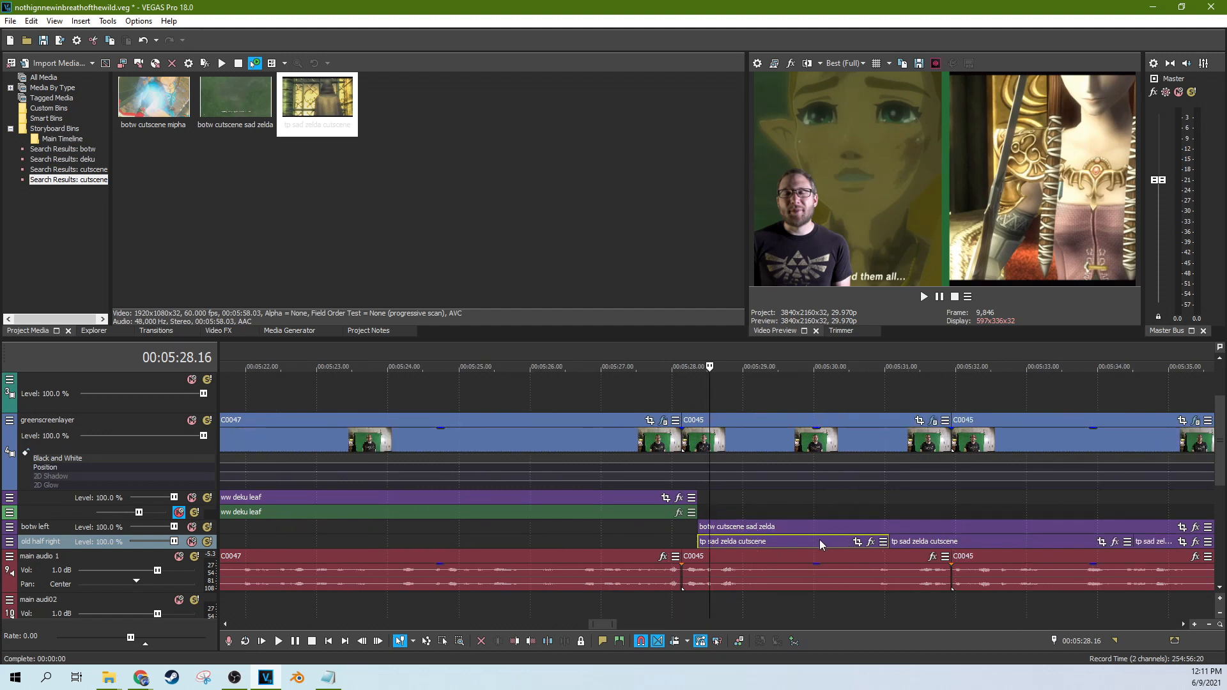
{"action": "left_click", "coordinate": [816, 366]}
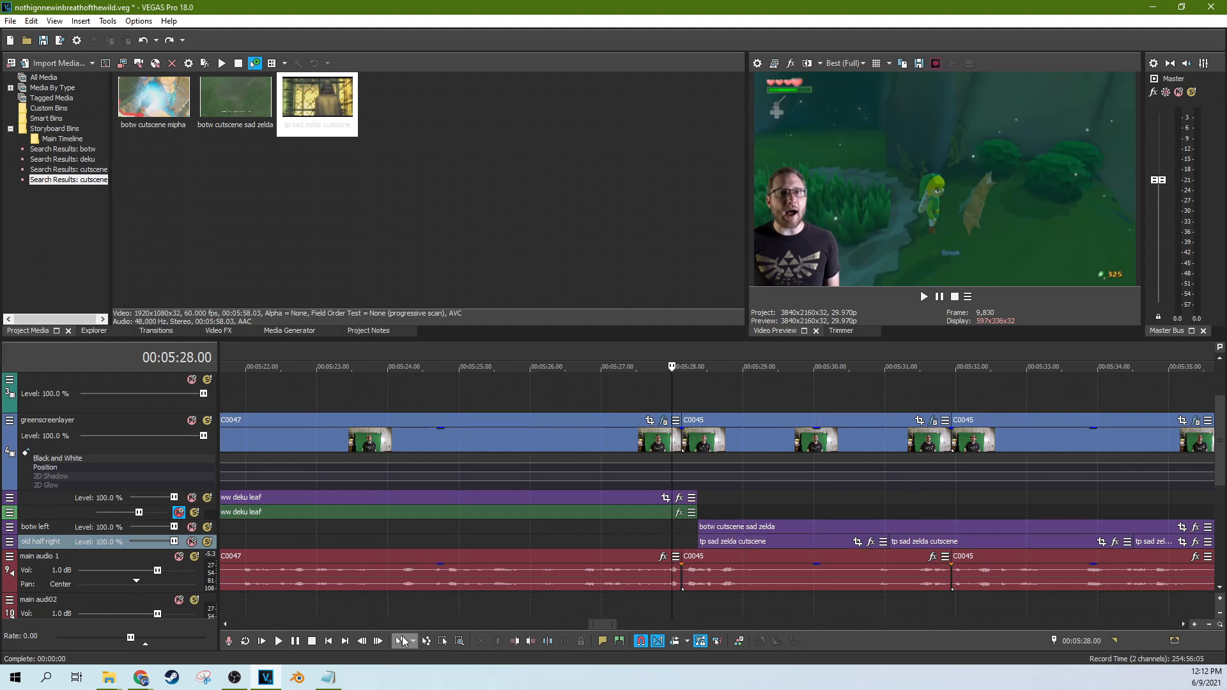
{"action": "left_click", "coordinate": [403, 640]}
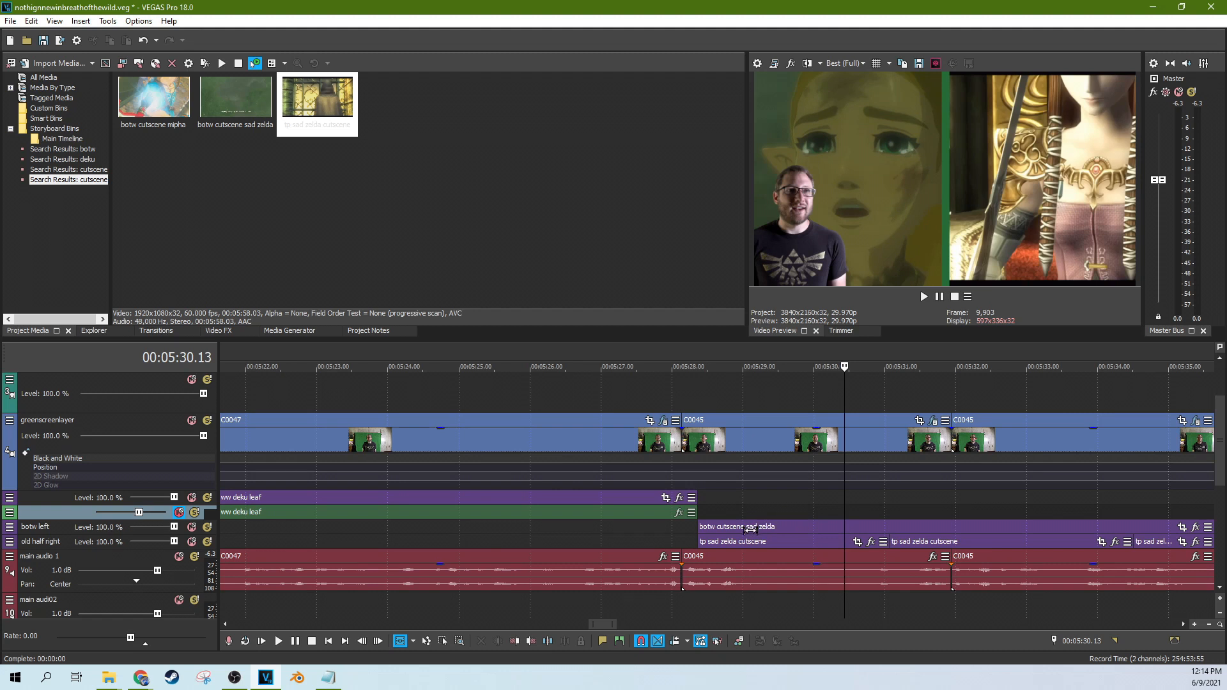
{"action": "mouse_move", "coordinate": [691, 550]}
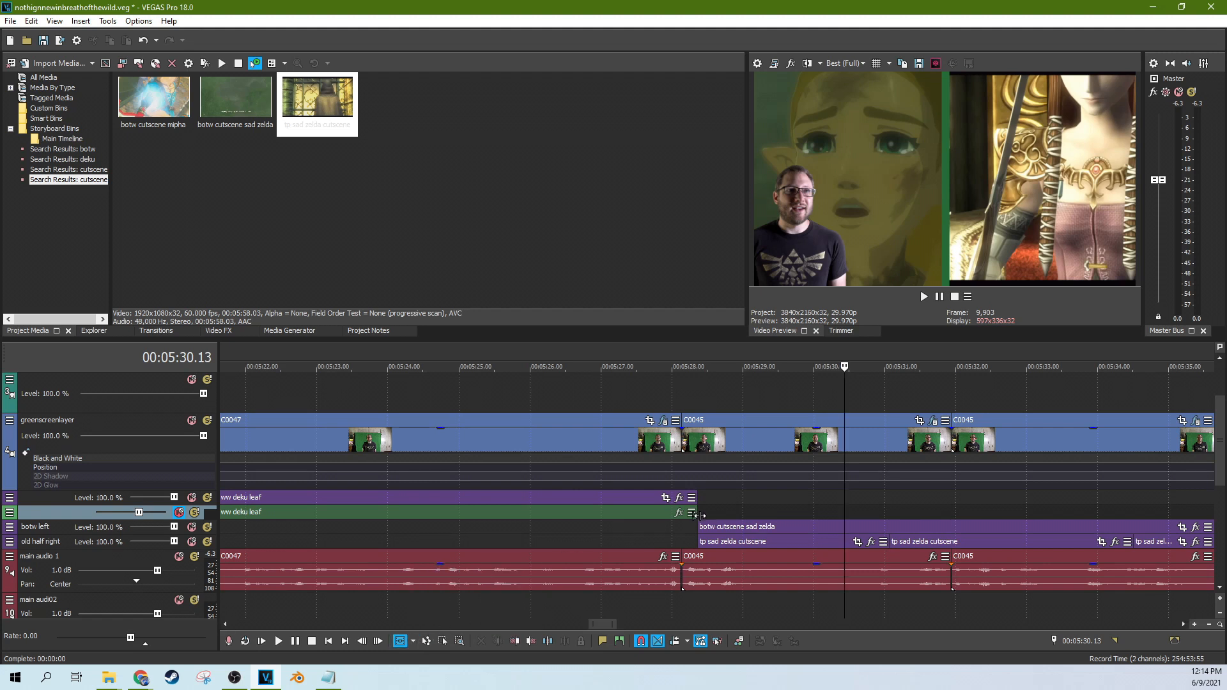
{"action": "mouse_move", "coordinate": [695, 513]}
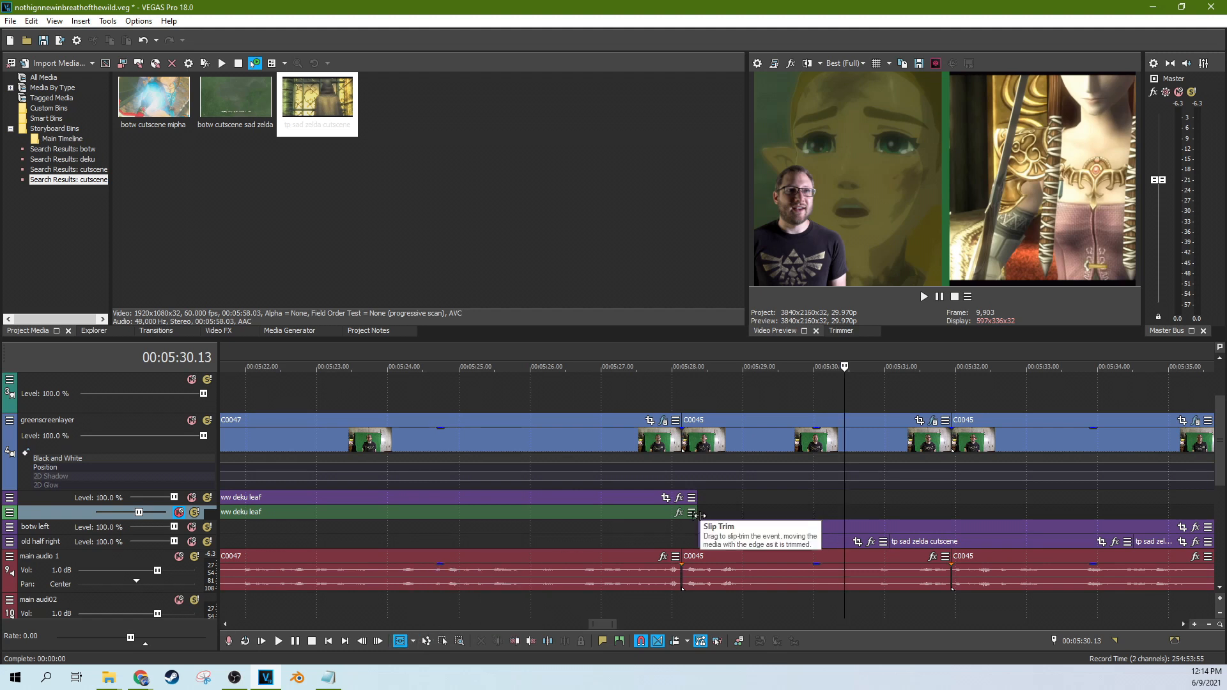